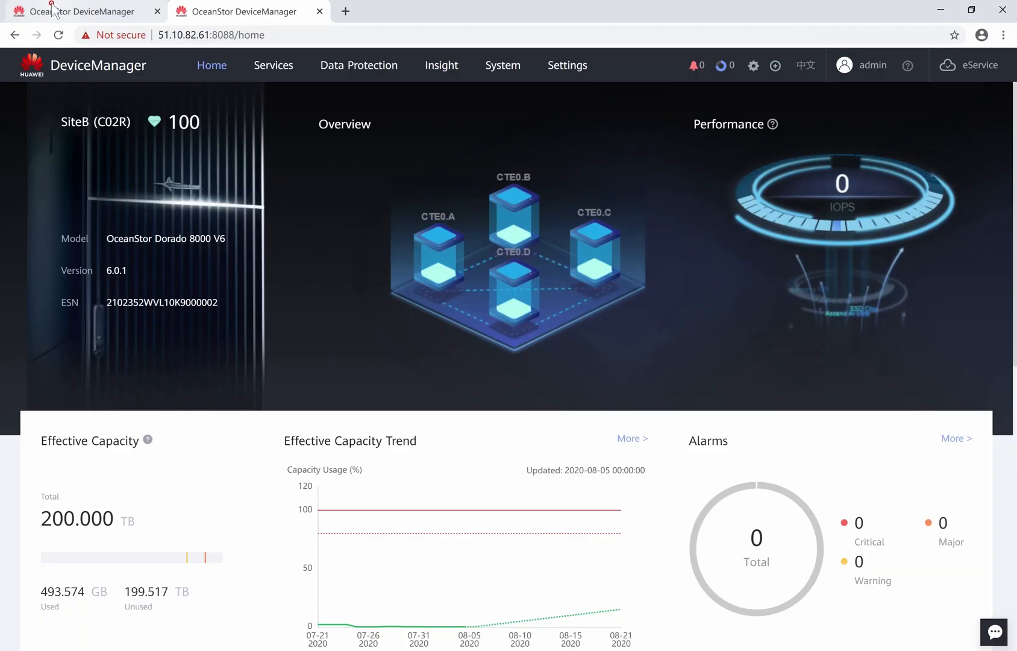
Step: On SiteA, verify remote device SiteB is Normal with two FC links
{"action": "left_click", "coordinate": [72, 11]}
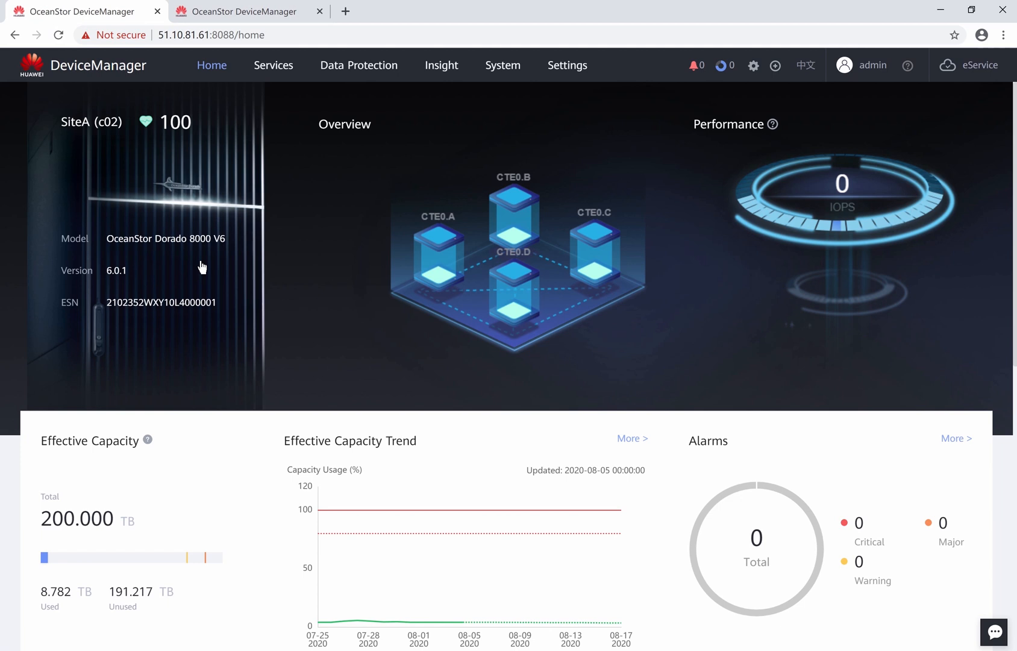
{"action": "mouse_move", "coordinate": [138, 217]}
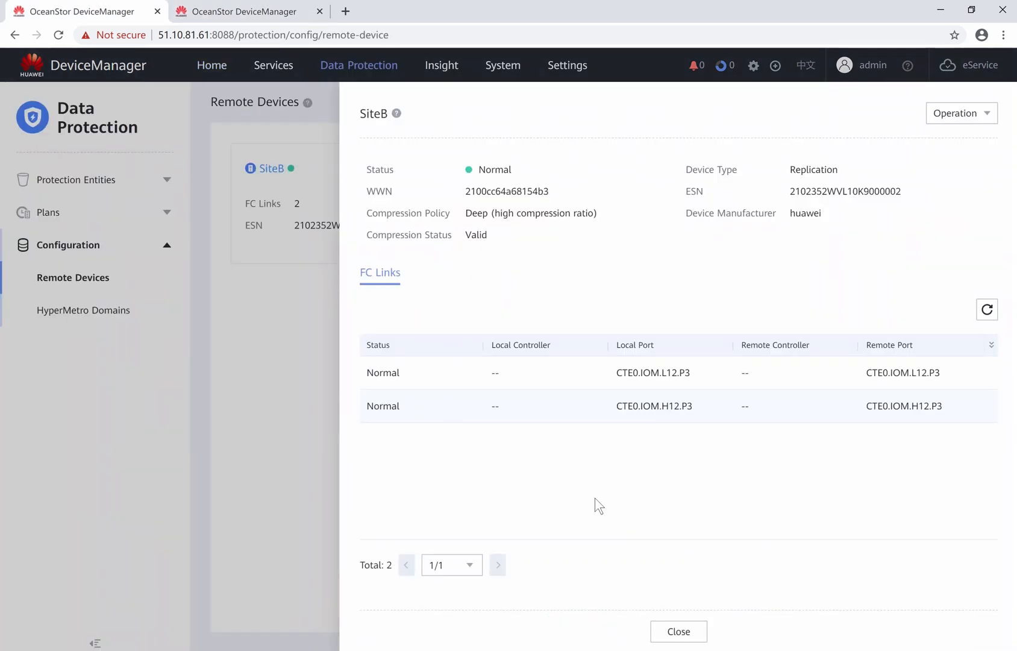
{"action": "left_click", "coordinate": [679, 631]}
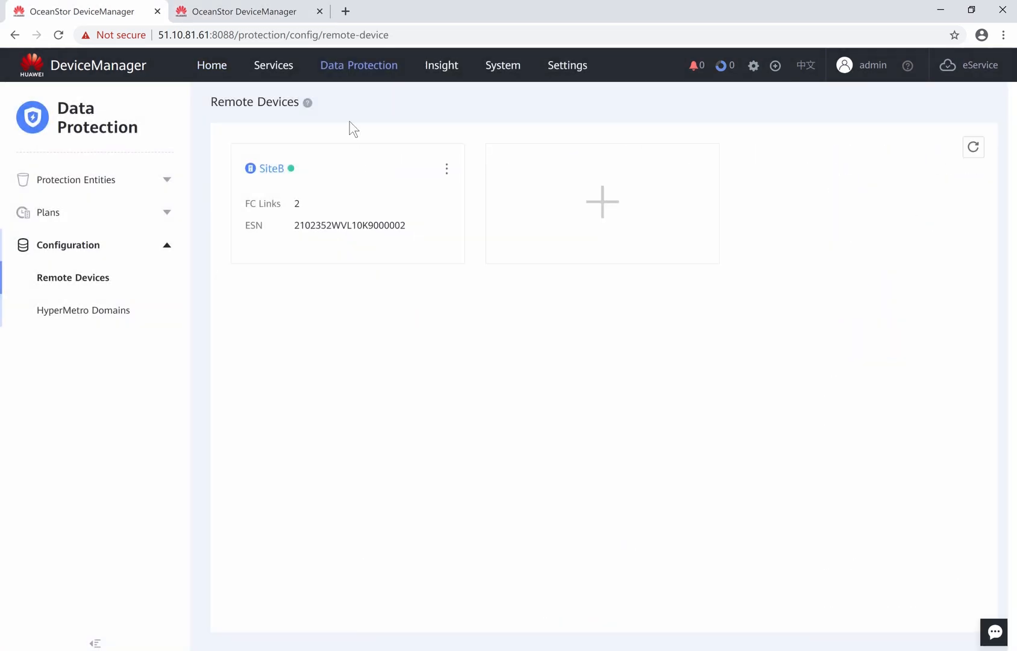
{"action": "mouse_move", "coordinate": [359, 65]}
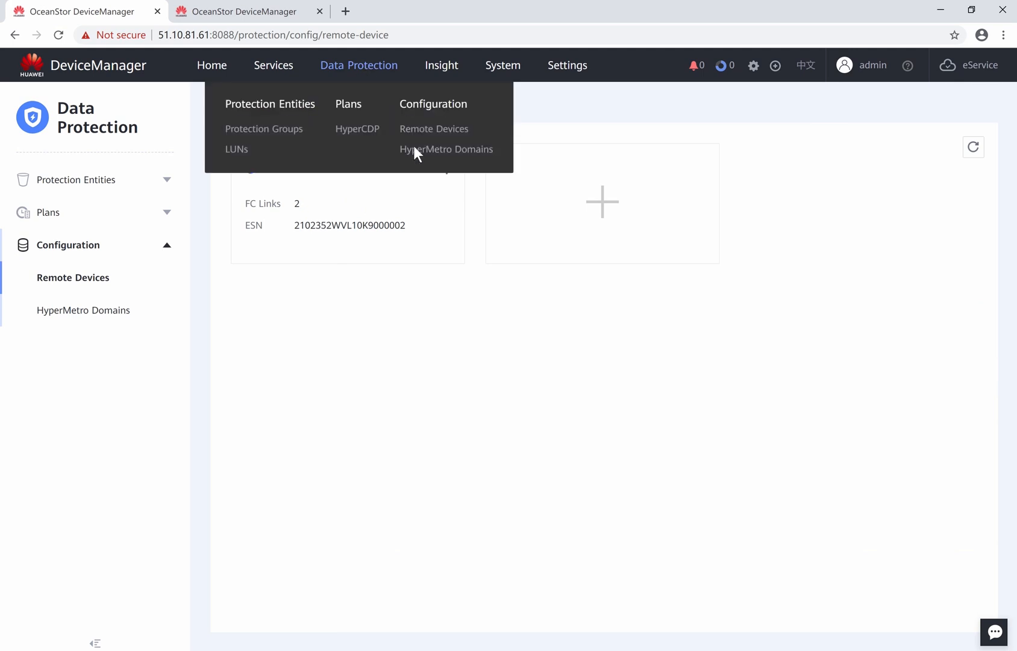
Step: Open HyperMetroDomain_000 details linking SiteA, SiteB and QuorumServer_000 with Normal status
{"action": "left_click", "coordinate": [446, 149]}
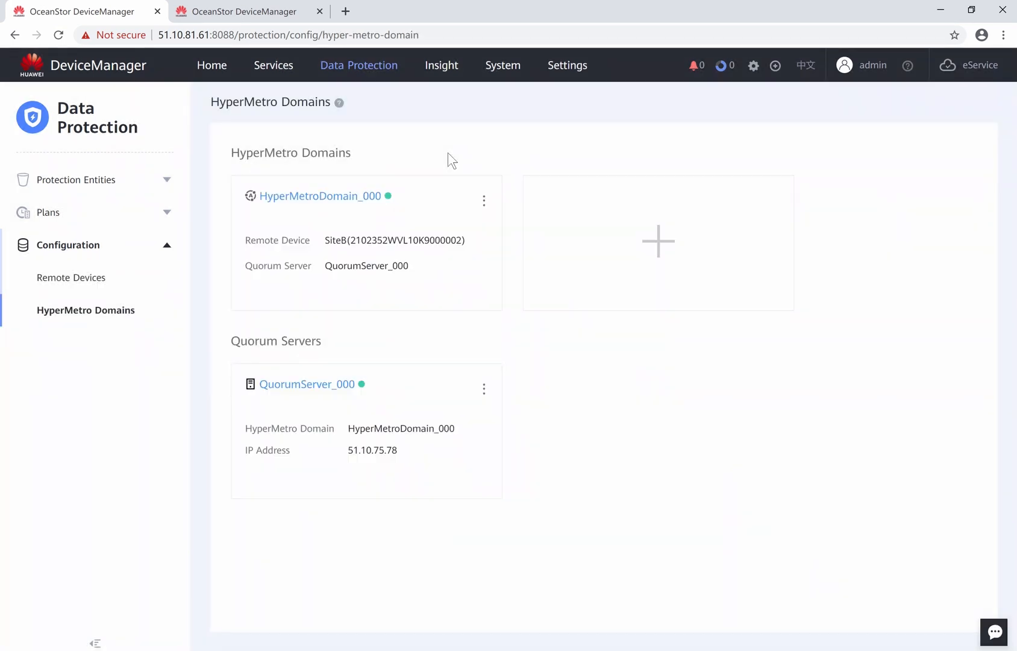
{"action": "left_click", "coordinate": [320, 196]}
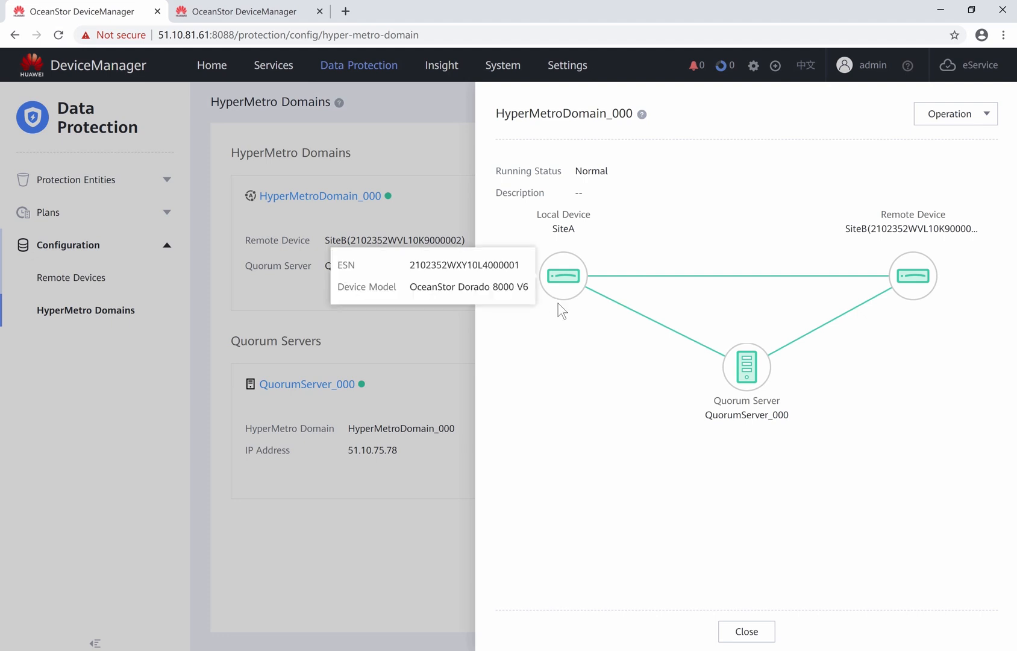
{"action": "mouse_move", "coordinate": [538, 290]}
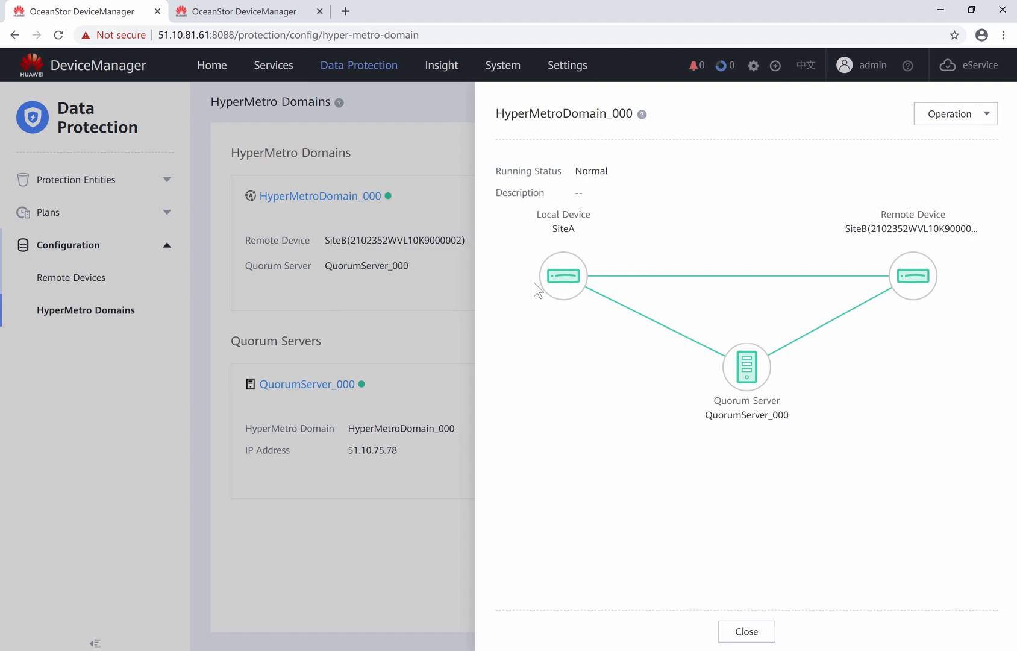
{"action": "mouse_move", "coordinate": [564, 277]}
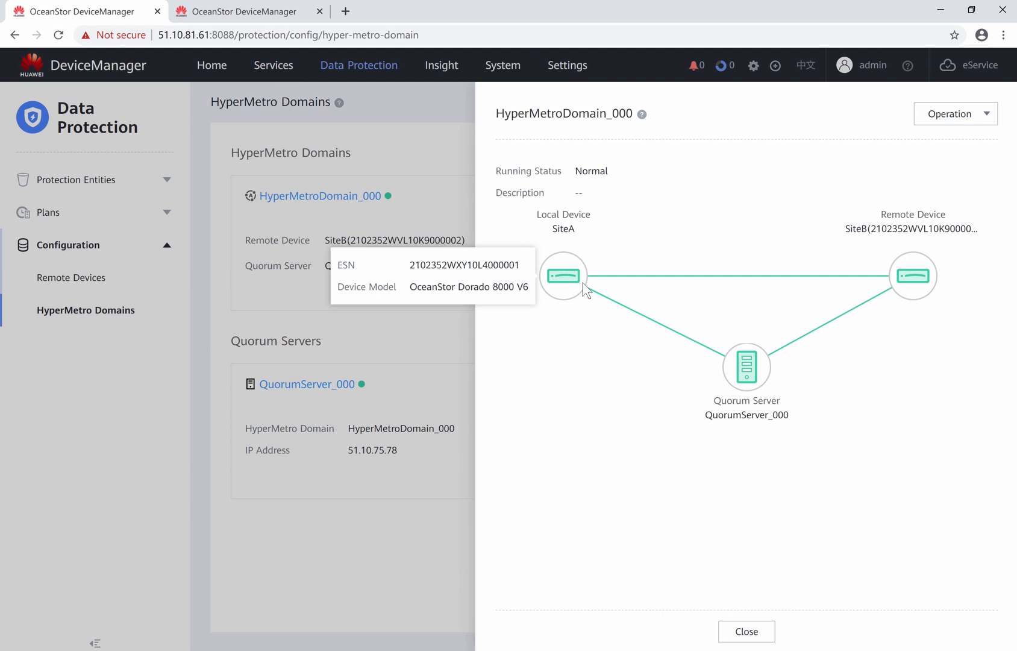
{"action": "mouse_move", "coordinate": [880, 292]}
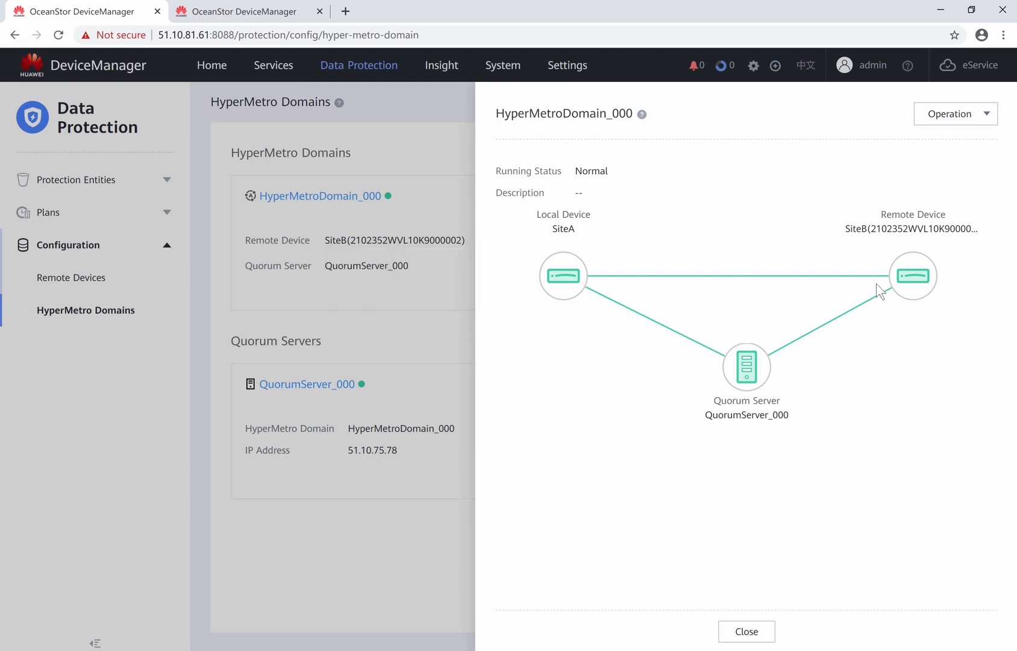
{"action": "mouse_move", "coordinate": [713, 575]}
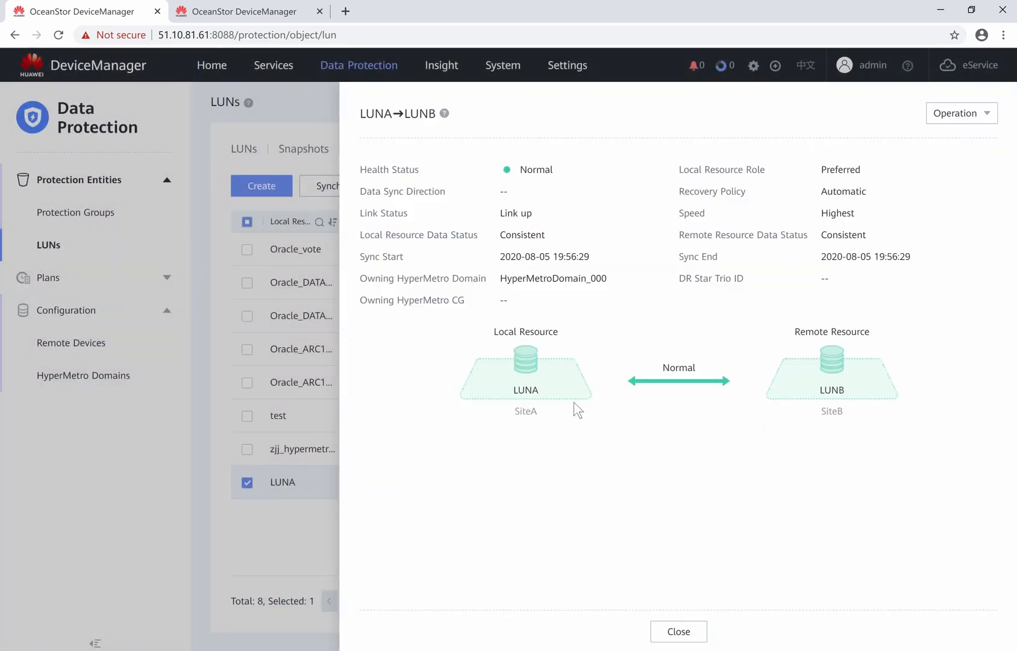
{"action": "mouse_move", "coordinate": [531, 366]}
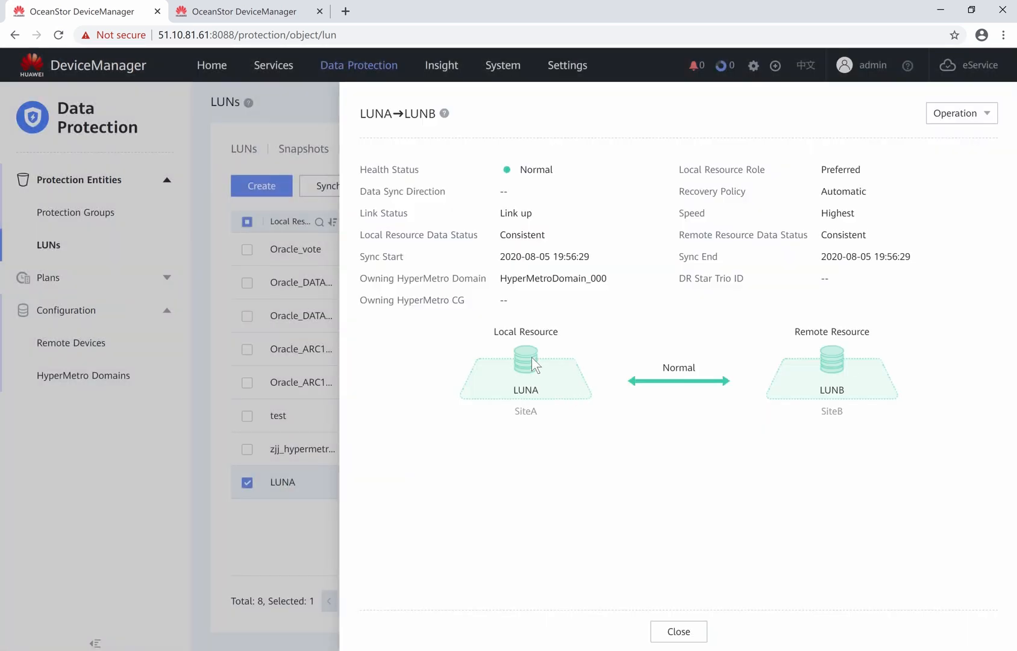
{"action": "mouse_move", "coordinate": [842, 349]}
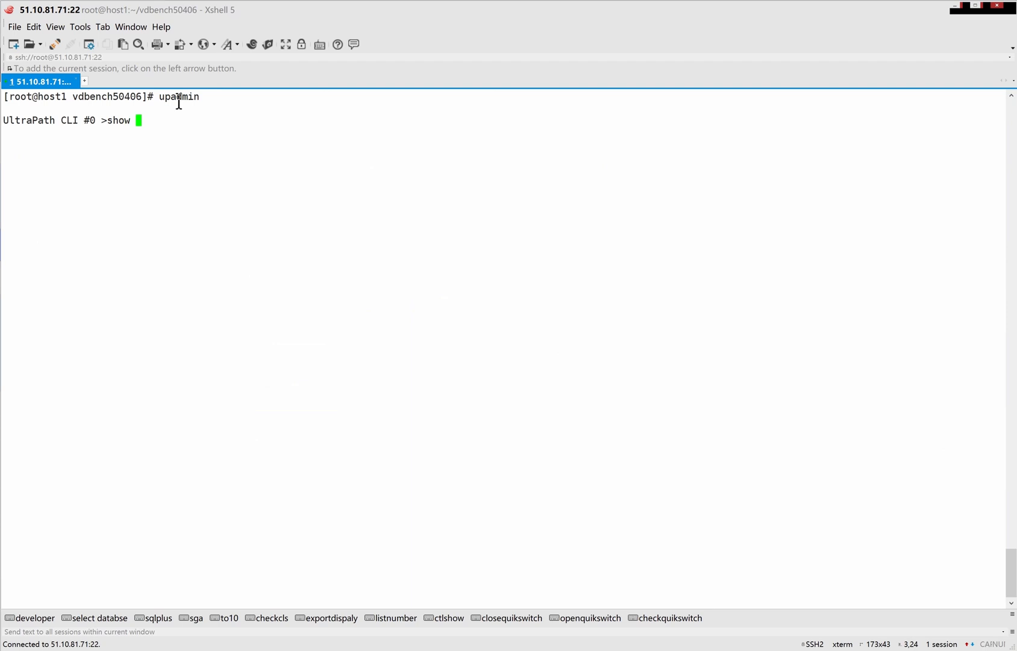
Step: List HyperMetro vLUNs (LUNA/LUNB on sdn) and display the single_LUN vdbench config
{"action": "type", "text": "vlun type=hypermetro"}
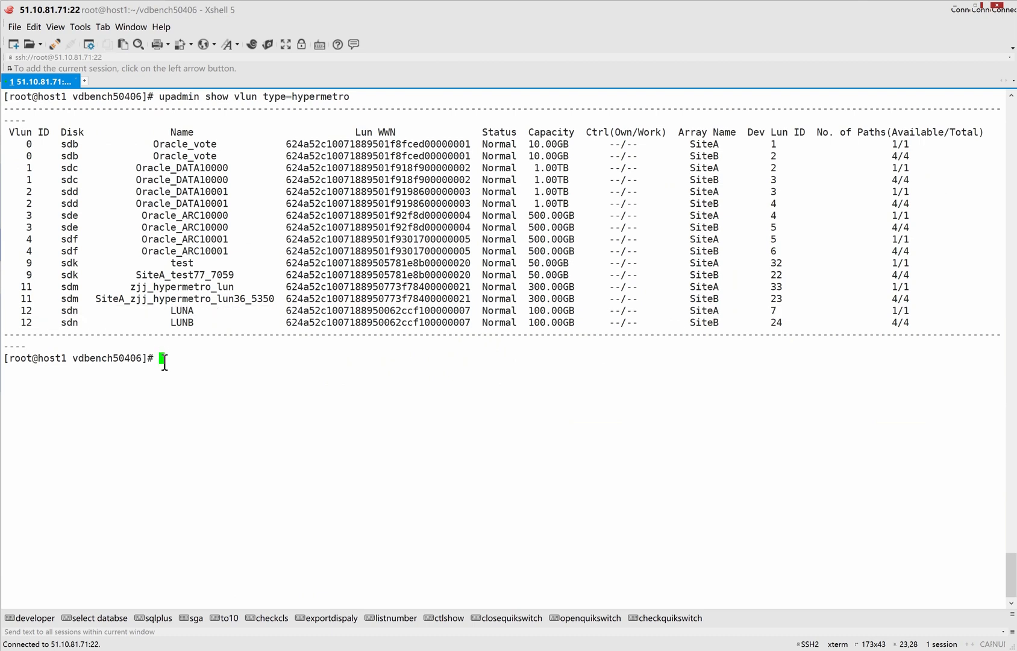
{"action": "type", "text": "d"}
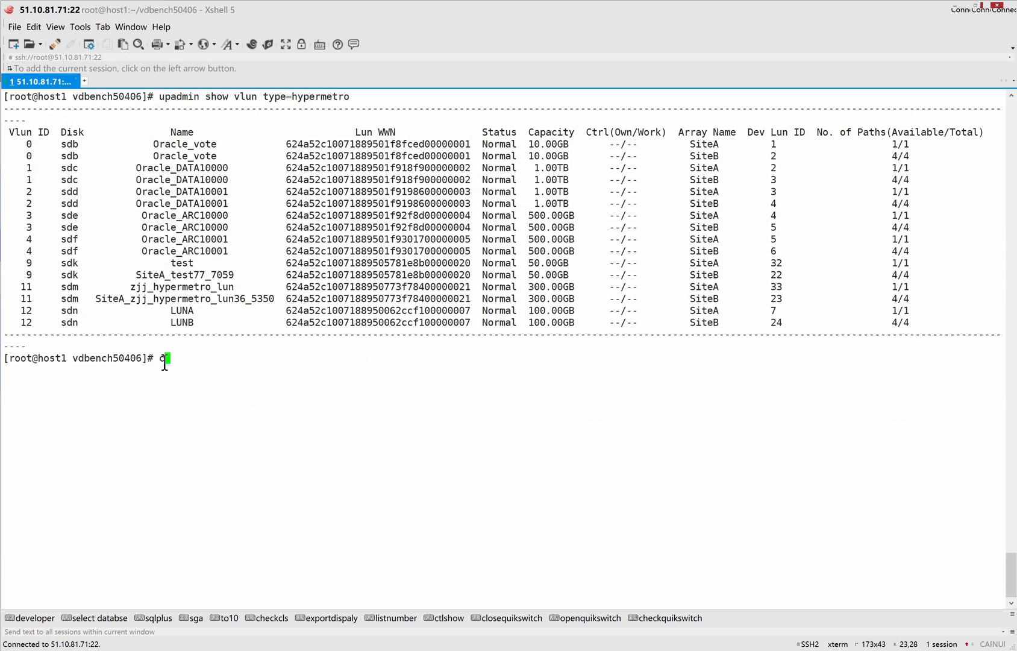
{"action": "type", "text": "cat single_LUN"}
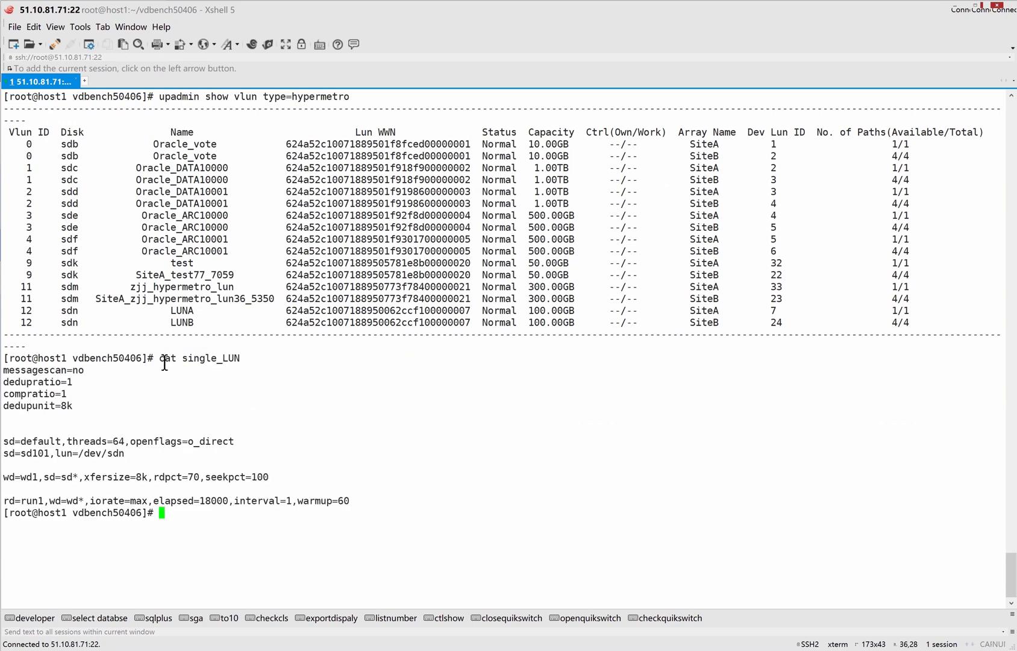
{"action": "double_click", "coordinate": [141, 477]}
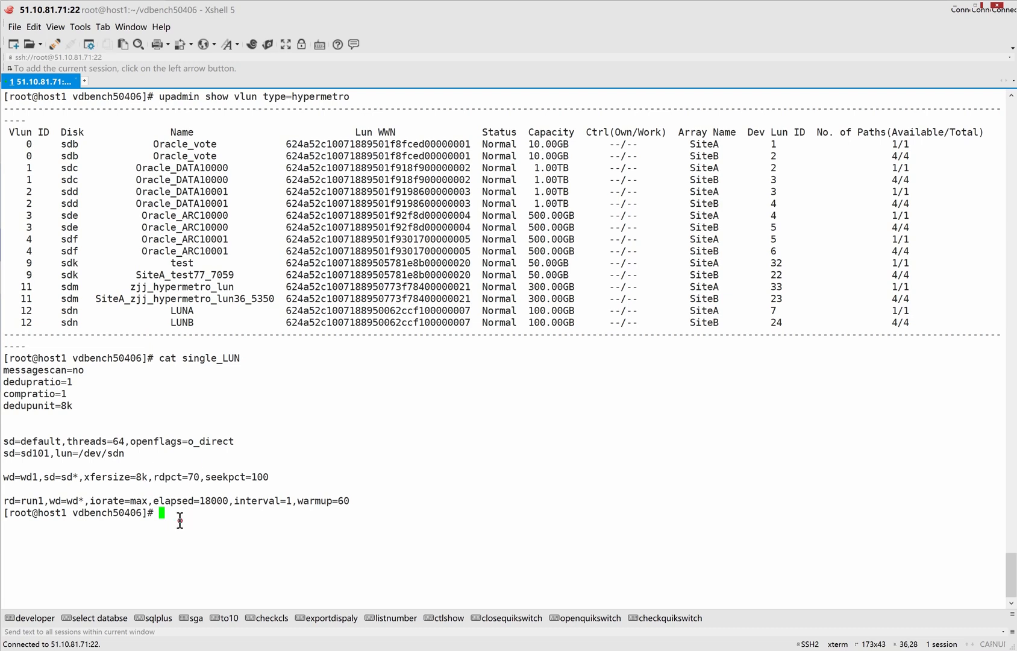
Step: Enter the vdbench run command './vdbench -f single_LUN' in the terminal
{"action": "type", "text": "./"}
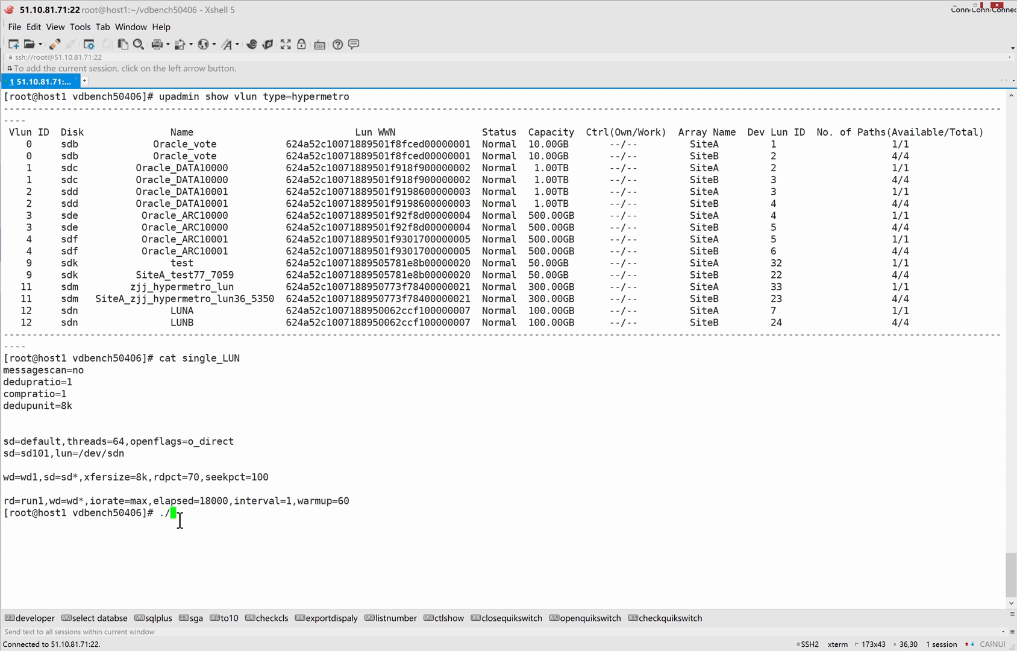
{"action": "type", "text": "vdbench -f"}
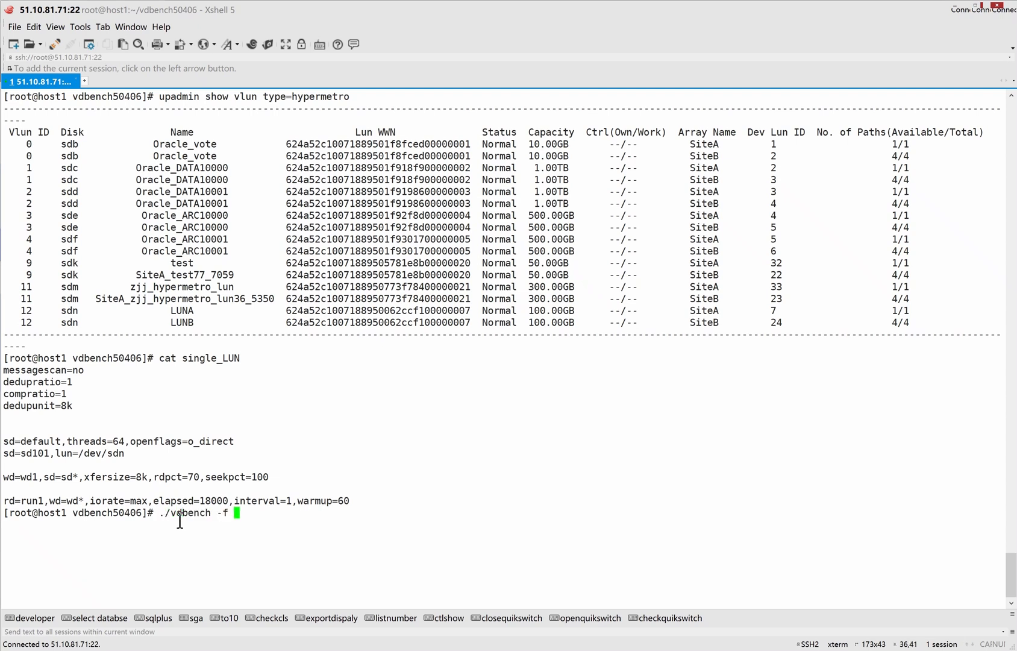
{"action": "type", "text": "single_LUN"}
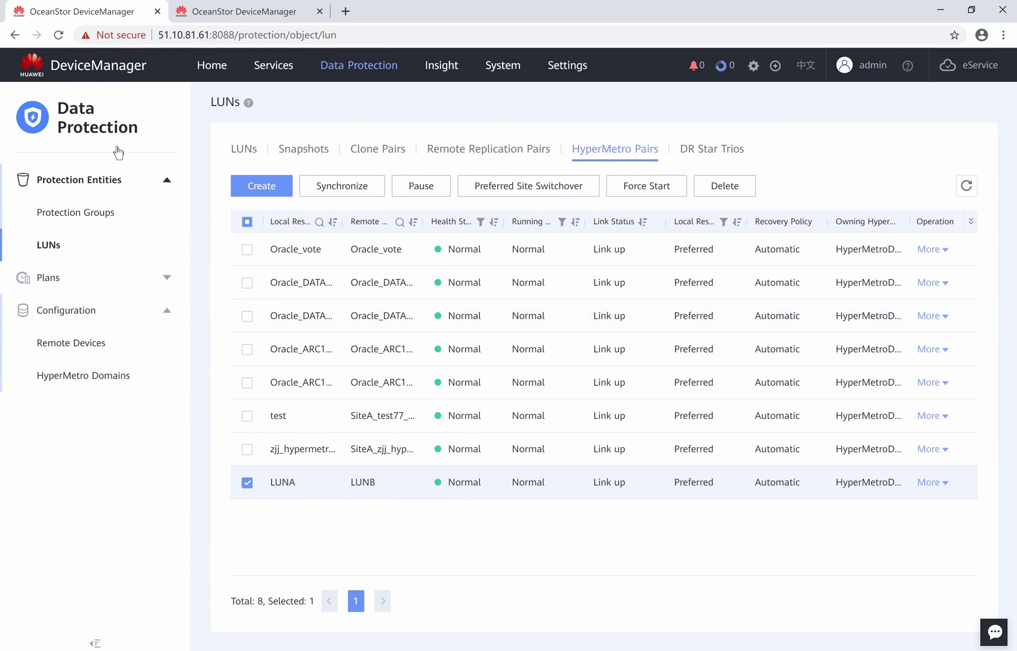
Step: View Site A's Insight performance dashboard with Total IOPS near 50,000
{"action": "left_click", "coordinate": [441, 65]}
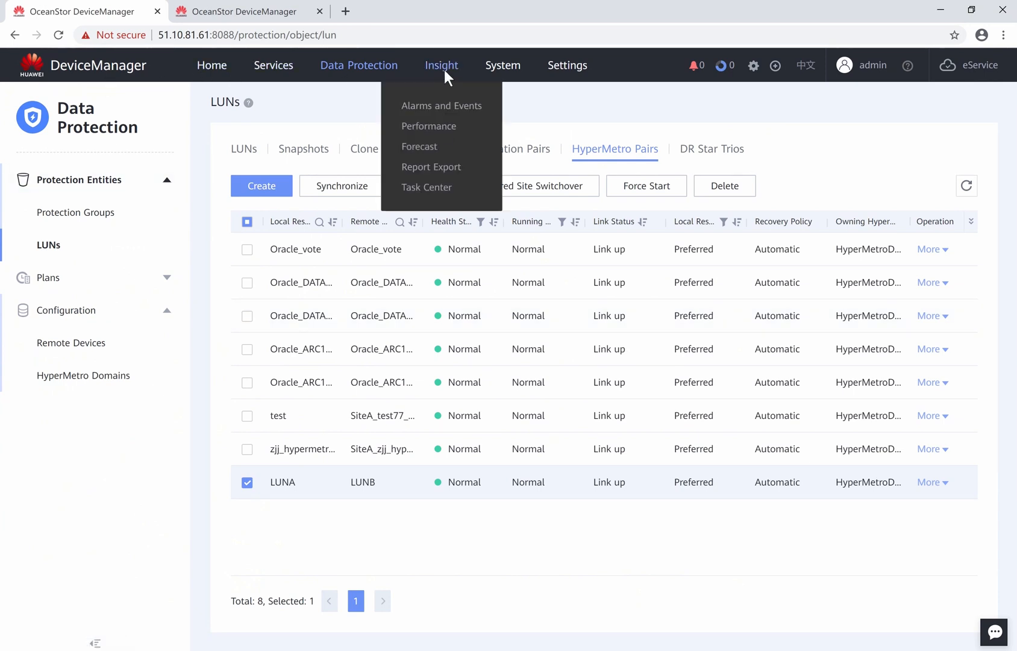
{"action": "mouse_move", "coordinate": [429, 133]}
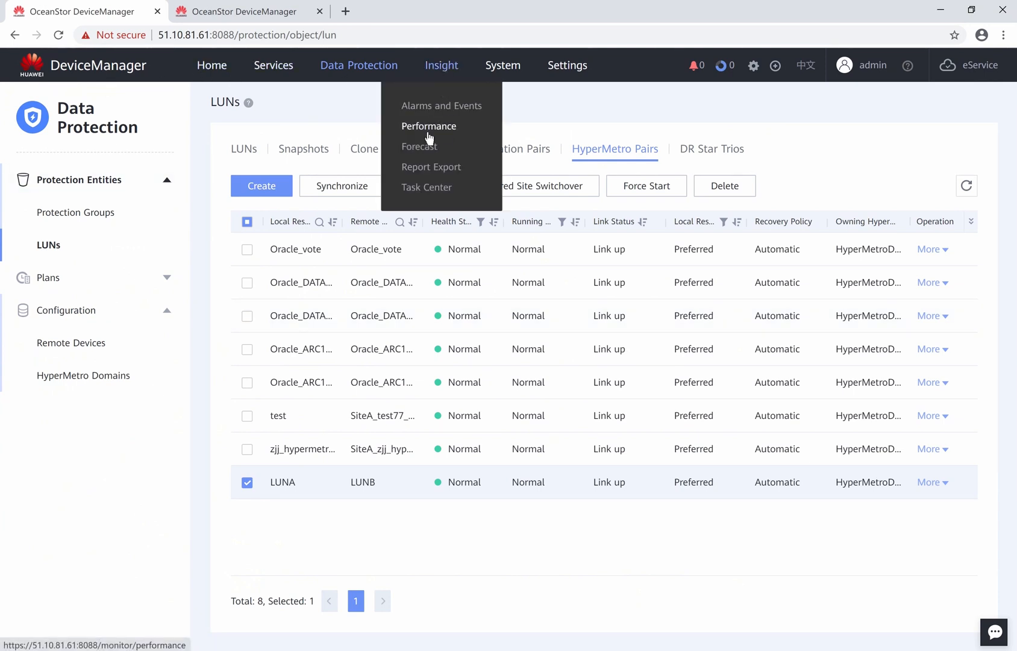
{"action": "left_click", "coordinate": [429, 126]}
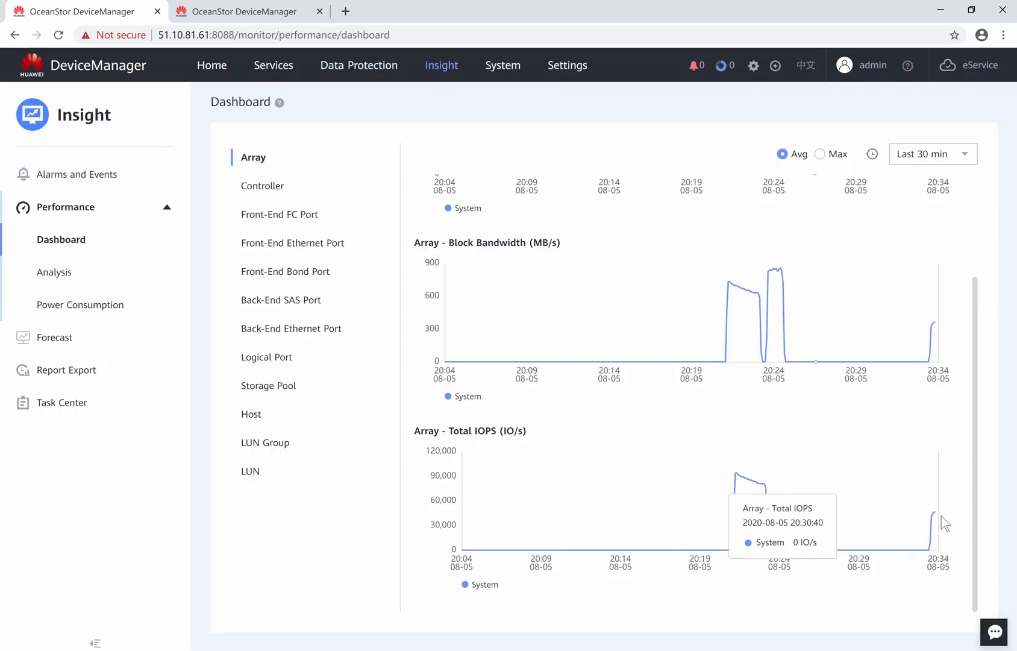
{"action": "mouse_move", "coordinate": [935, 517]}
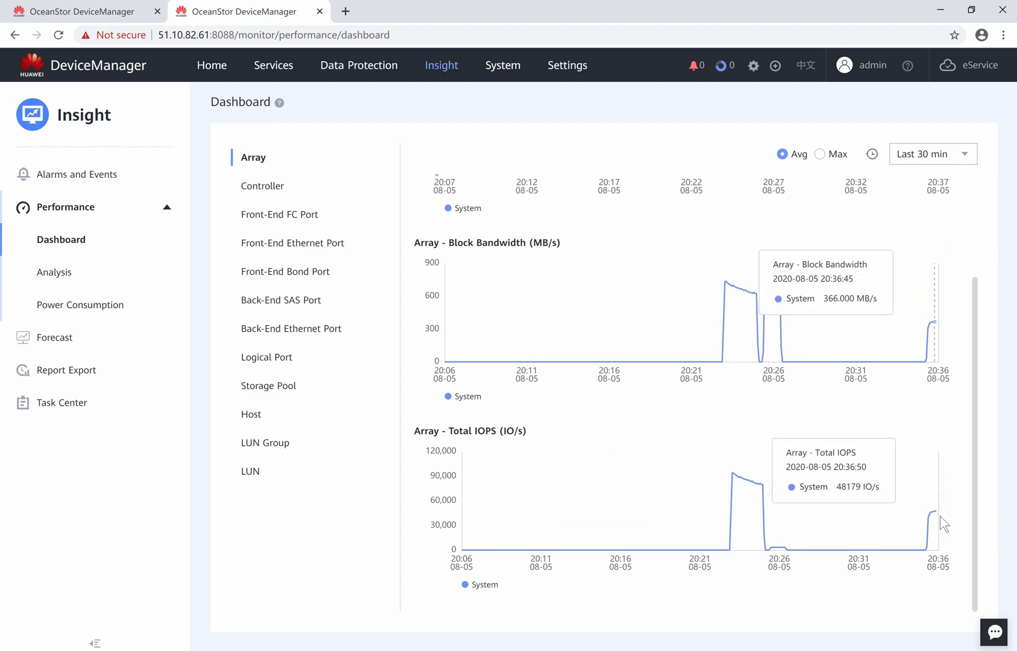
{"action": "mouse_move", "coordinate": [155, 140]}
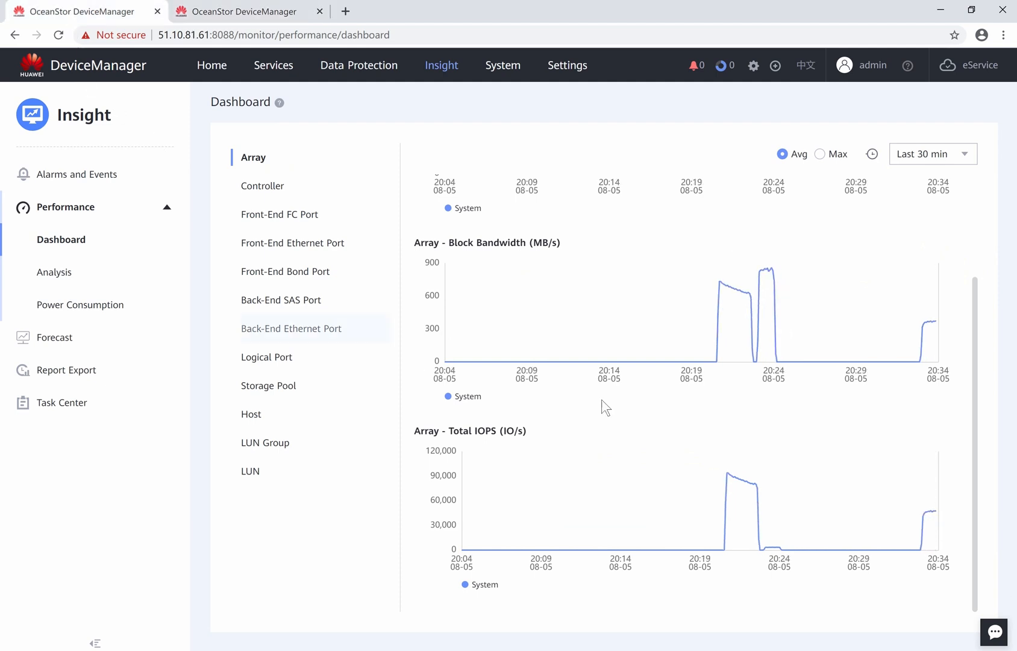
{"action": "mouse_move", "coordinate": [603, 446]}
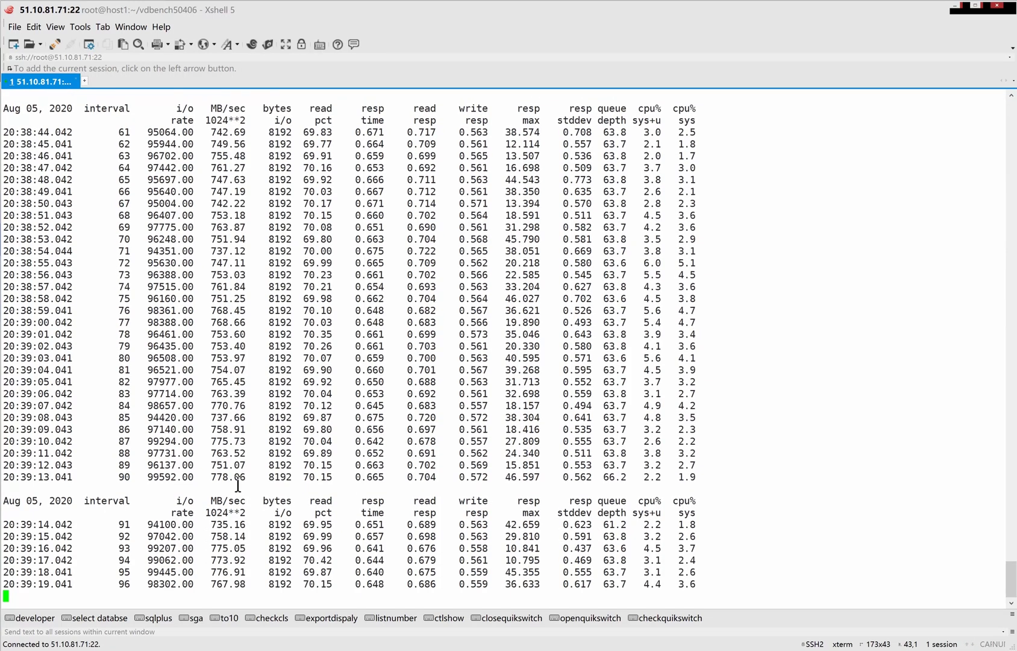
{"action": "scroll", "scroll_direction": "down", "scroll_amount": 3}
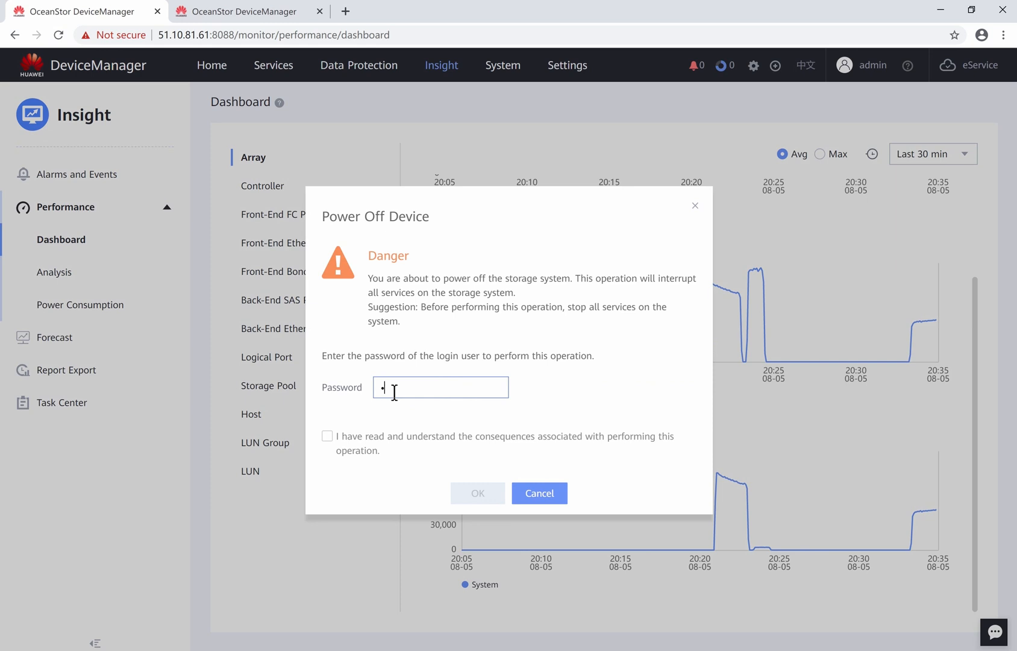
Step: Acknowledge and confirm the Site A power-off, then view its home overview
{"action": "left_click", "coordinate": [327, 435]}
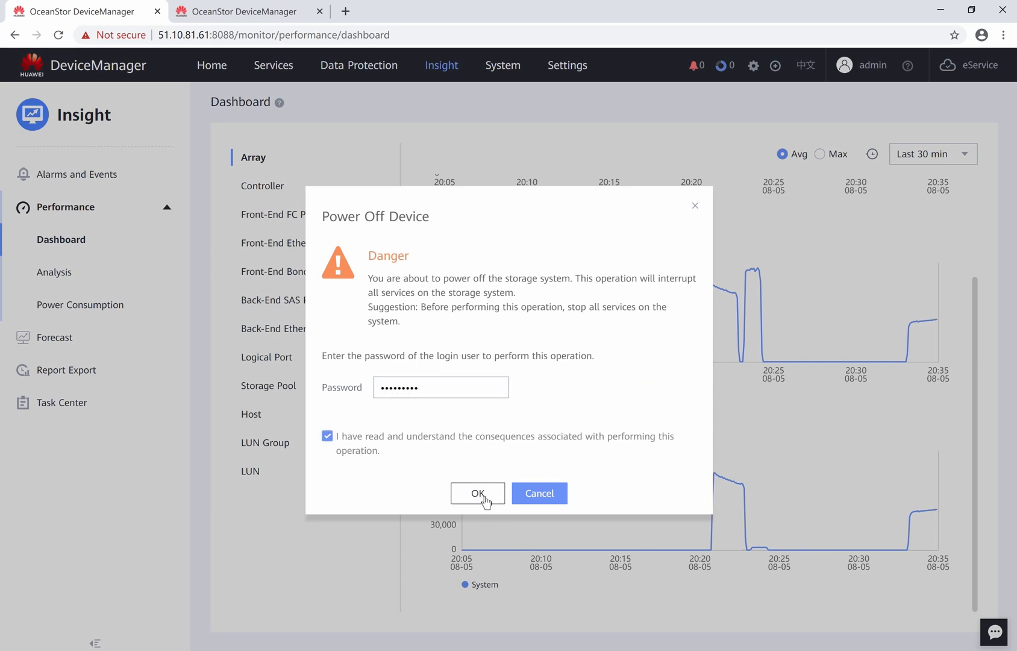
{"action": "left_click", "coordinate": [477, 493]}
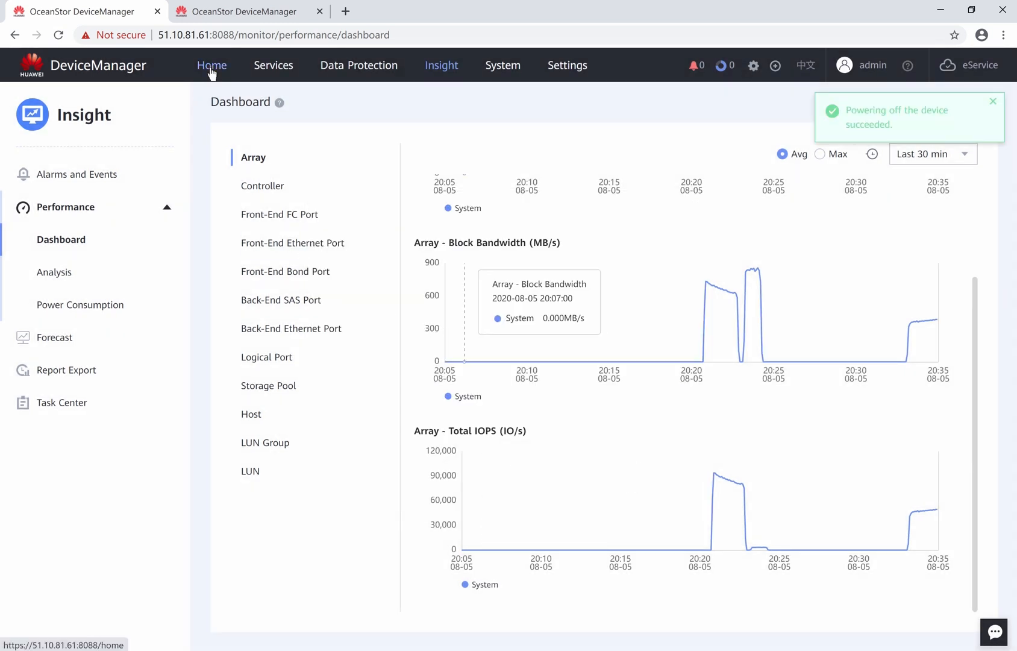
{"action": "left_click", "coordinate": [212, 65]}
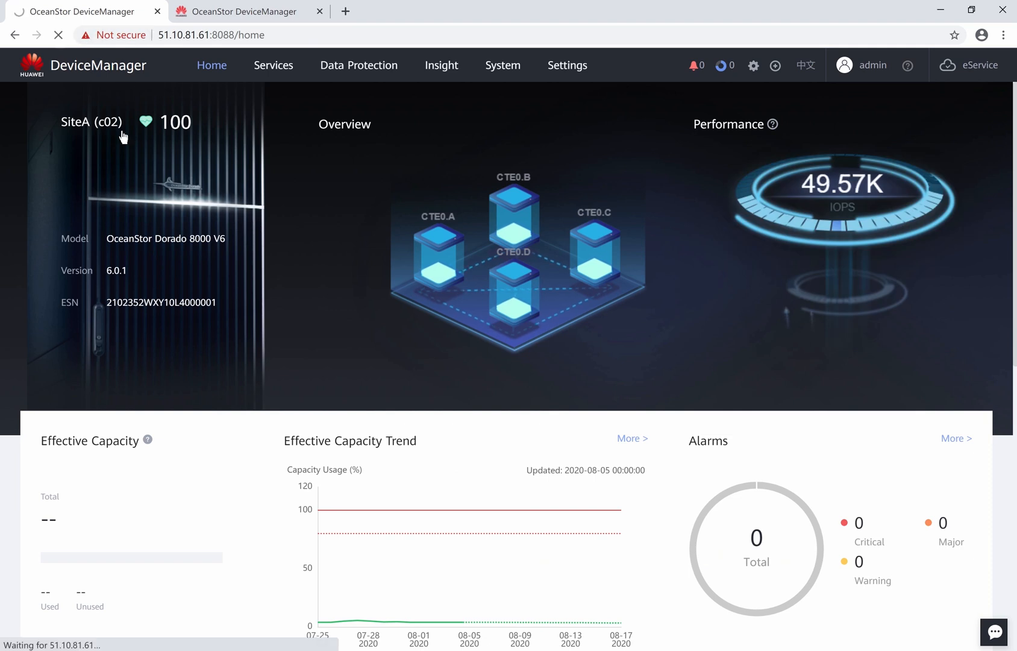
{"action": "mouse_move", "coordinate": [134, 146]}
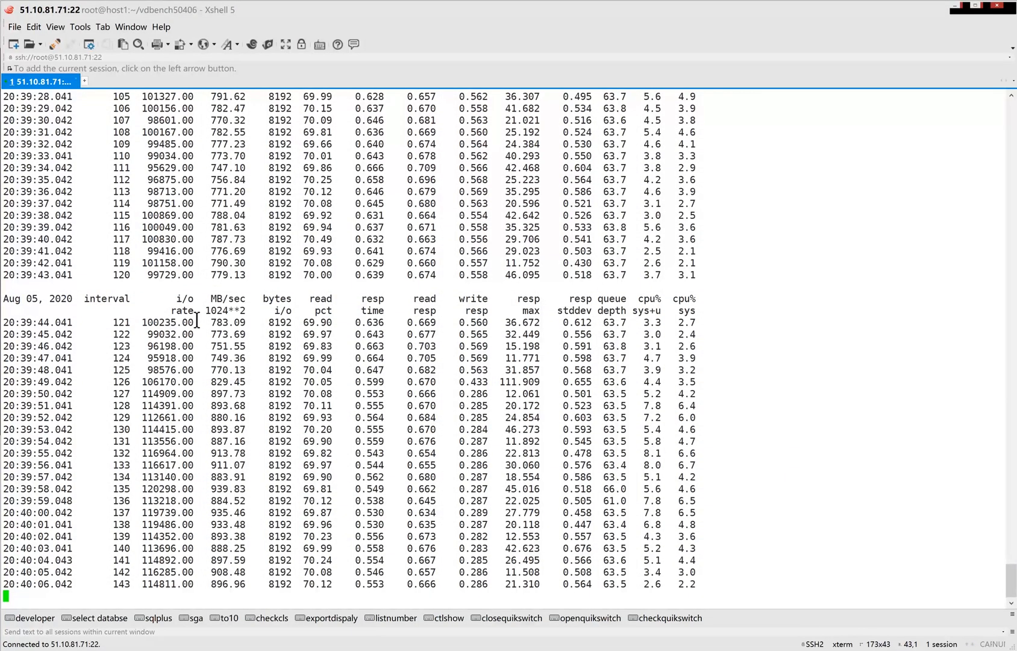
{"action": "scroll", "scroll_direction": "up", "scroll_amount": 3}
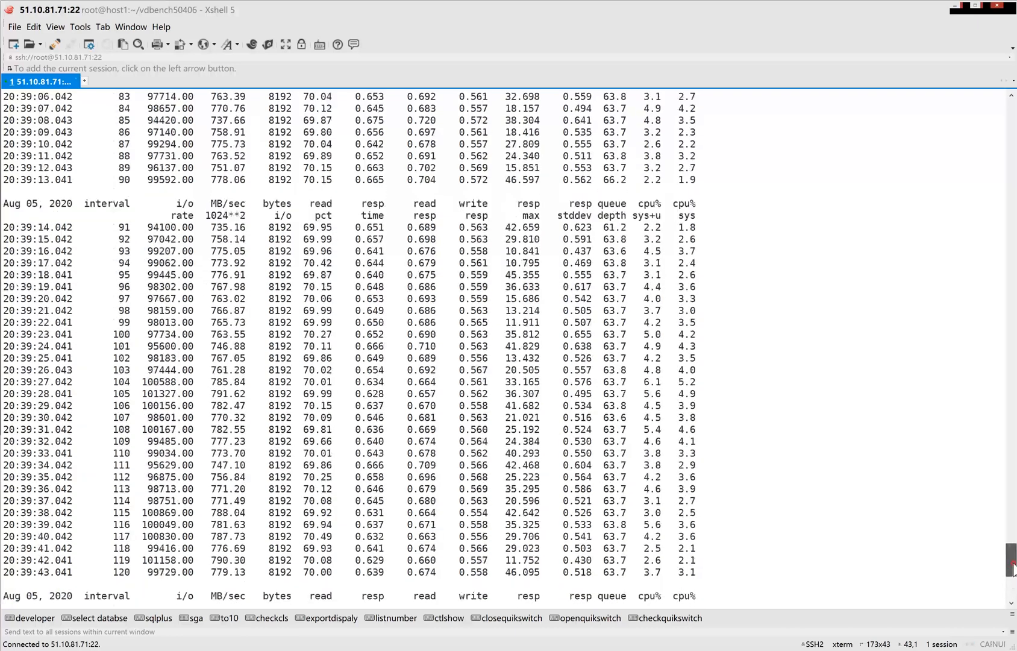
{"action": "scroll", "scroll_direction": "down", "scroll_amount": 3}
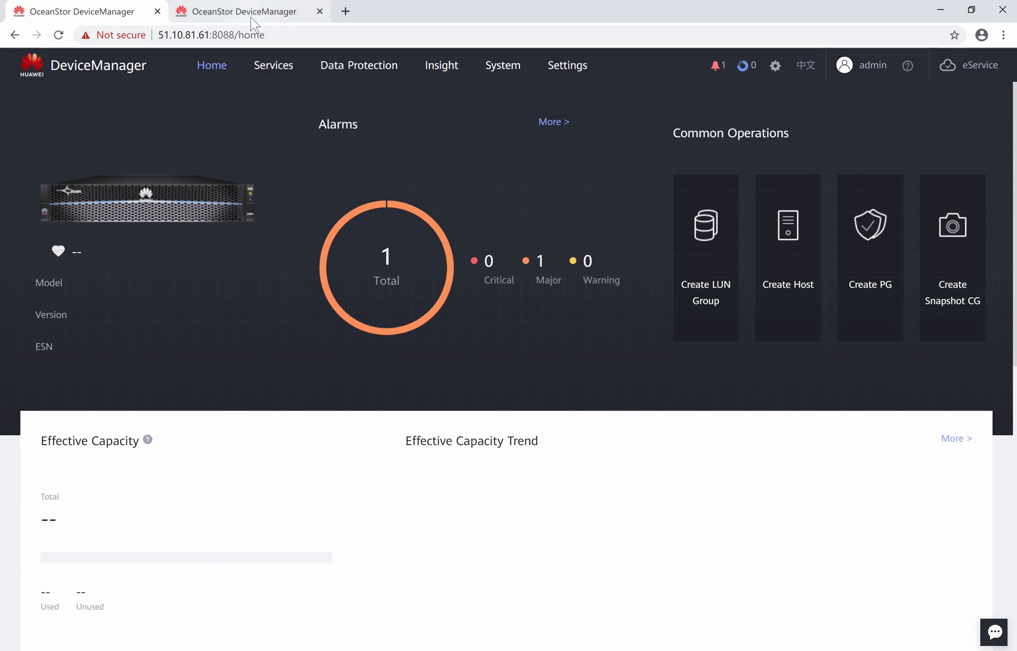
Step: Refresh SiteA home: health 100, no alarms, 200 TB total, 8.782 TB used
{"action": "left_click", "coordinate": [441, 65]}
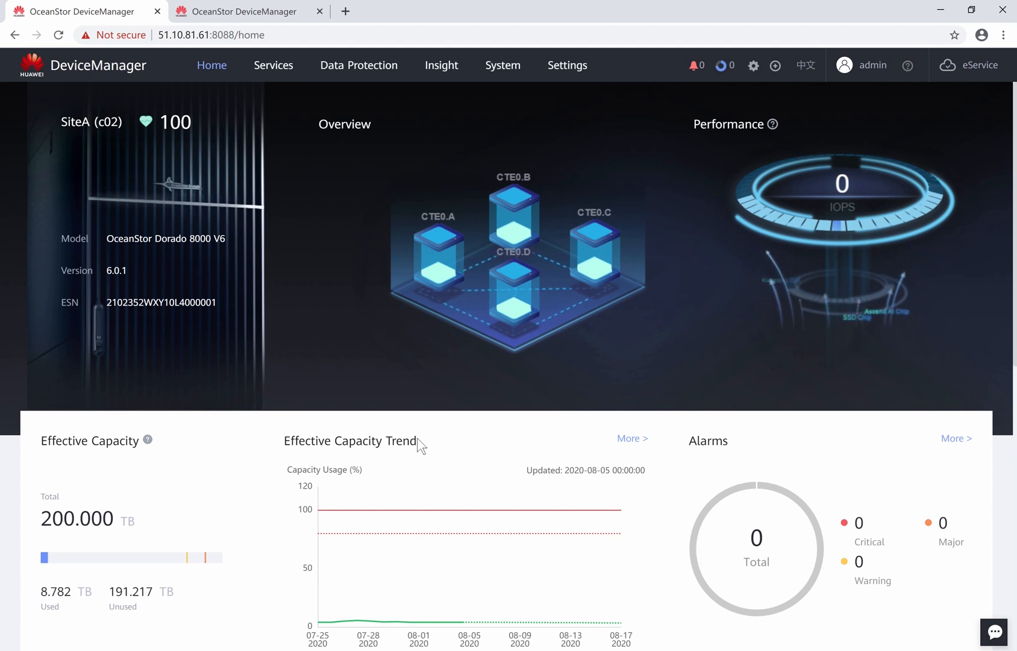
Step: Check SiteB in Remote Devices shows Normal with two FC links
{"action": "left_click", "coordinate": [359, 65]}
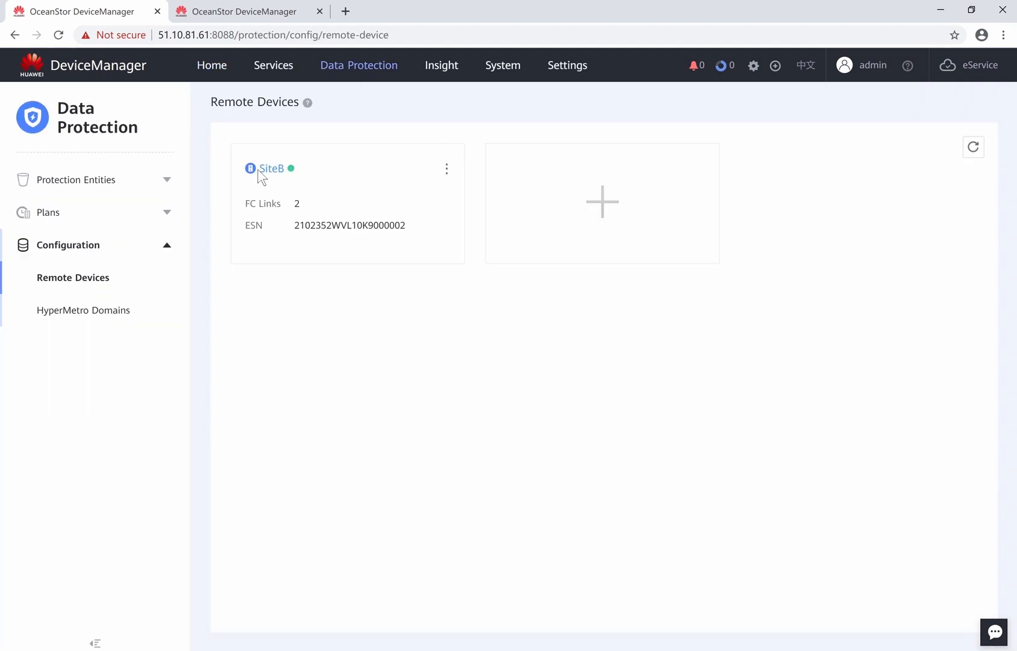
{"action": "left_click", "coordinate": [270, 168]}
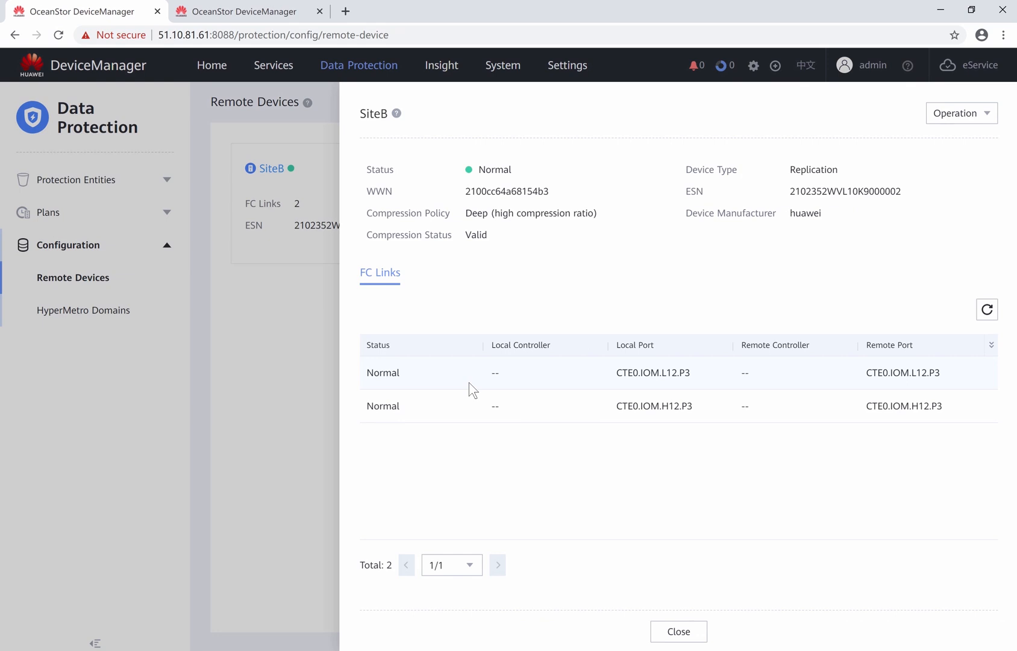
{"action": "left_click", "coordinate": [359, 65]}
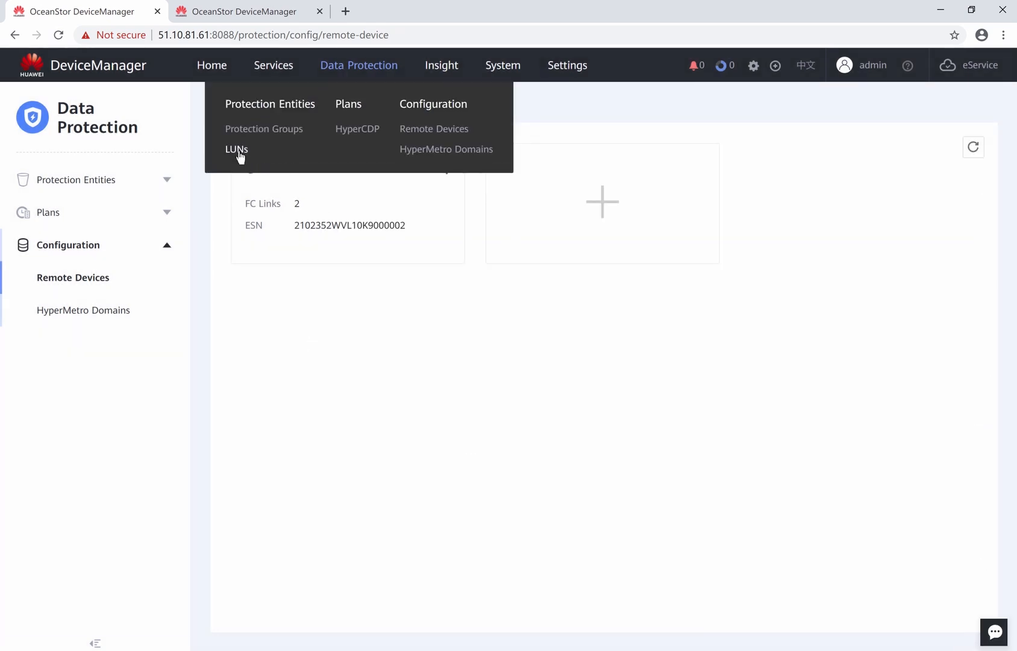
{"action": "mouse_move", "coordinate": [240, 152]}
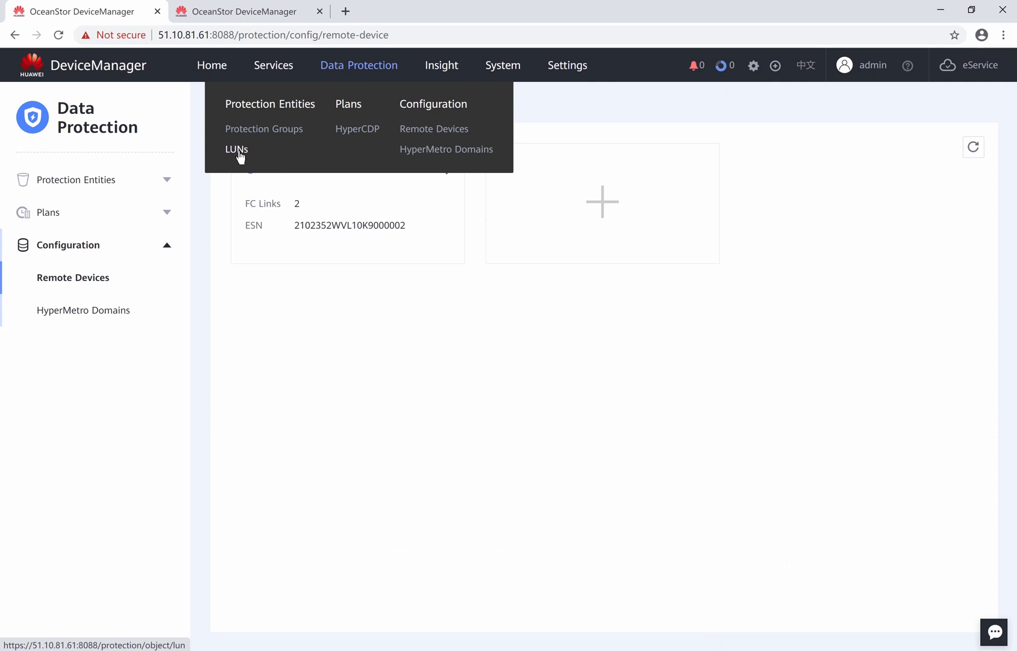
Step: Select the LUNA→LUNB HyperMetro pair, showing resynchronization at 5%
{"action": "left_click", "coordinate": [236, 149]}
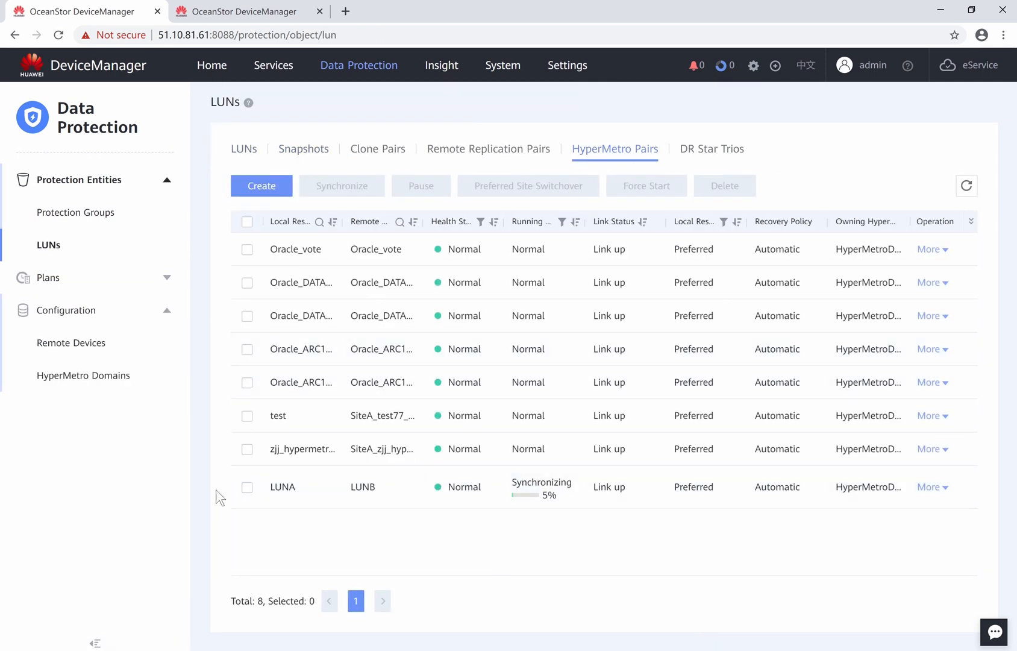
{"action": "left_click", "coordinate": [246, 487]}
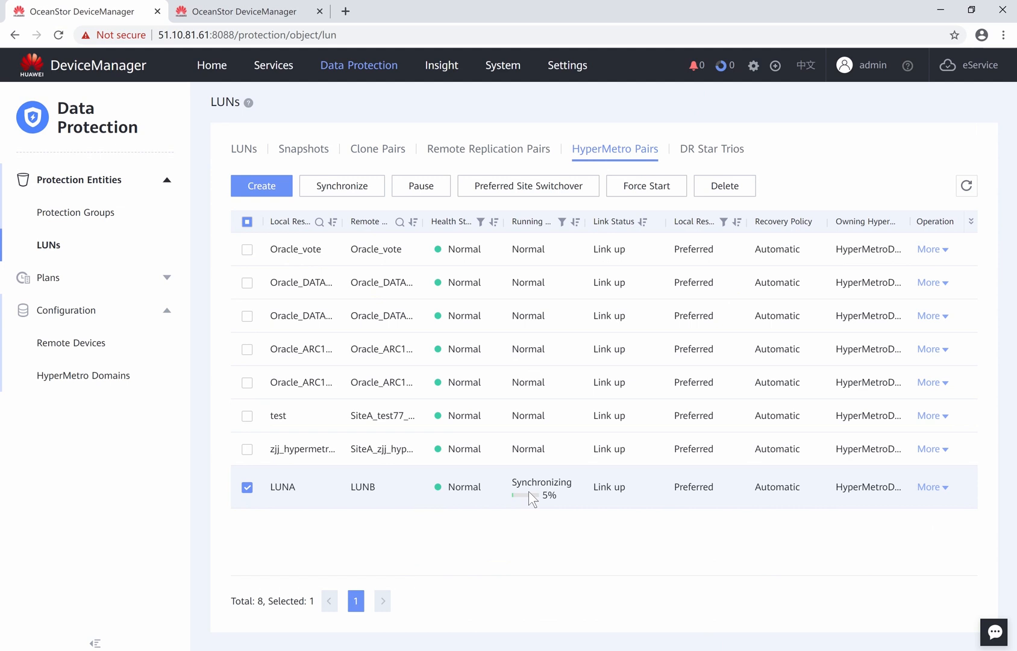
{"action": "left_click", "coordinate": [441, 66]}
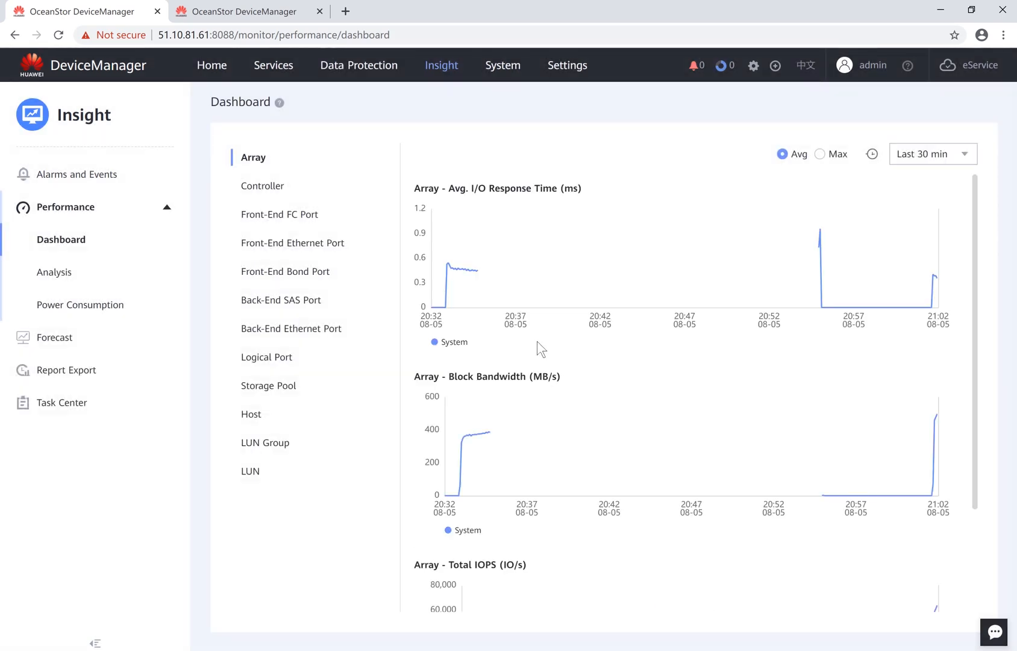
Step: Scroll Site B's dashboard to see Total IOPS fall from about 130,000 to 65,000
{"action": "scroll", "scroll_direction": "down", "scroll_amount": 3}
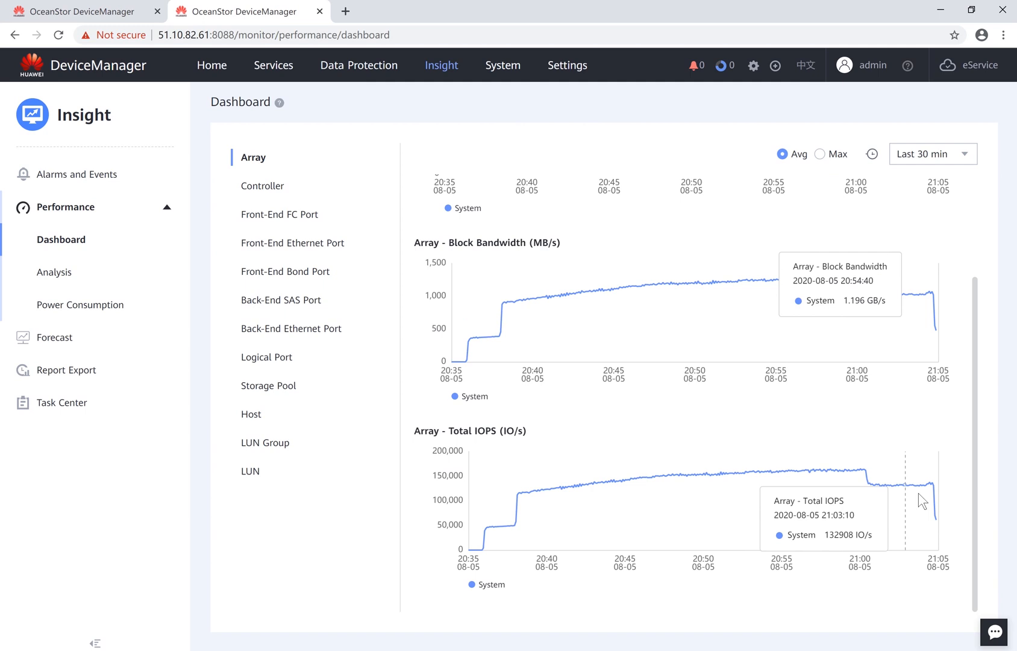
{"action": "mouse_move", "coordinate": [940, 525]}
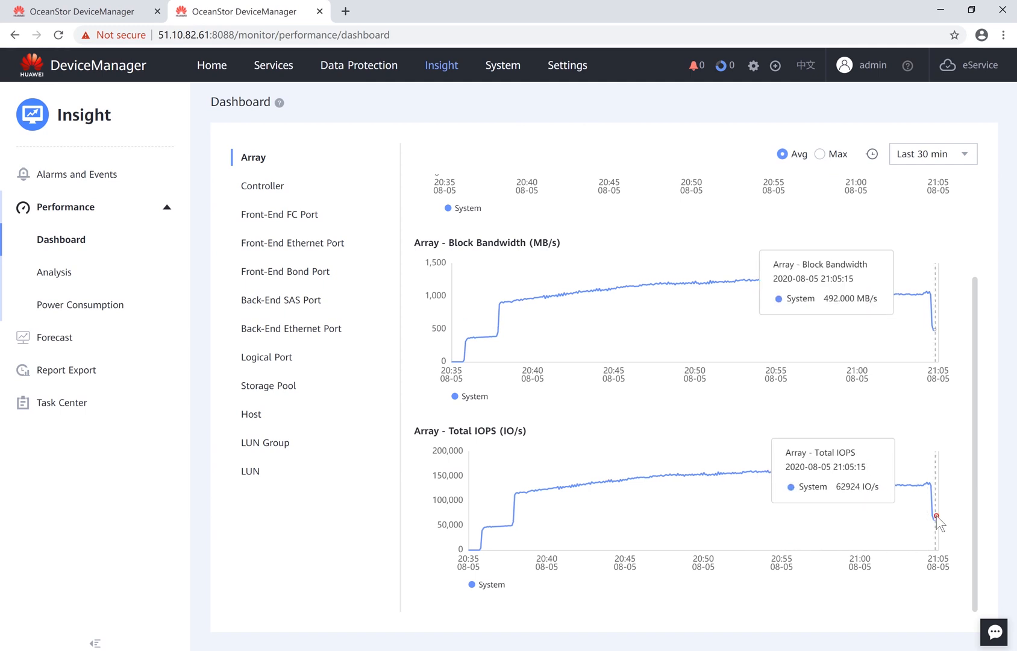
{"action": "mouse_move", "coordinate": [489, 263]}
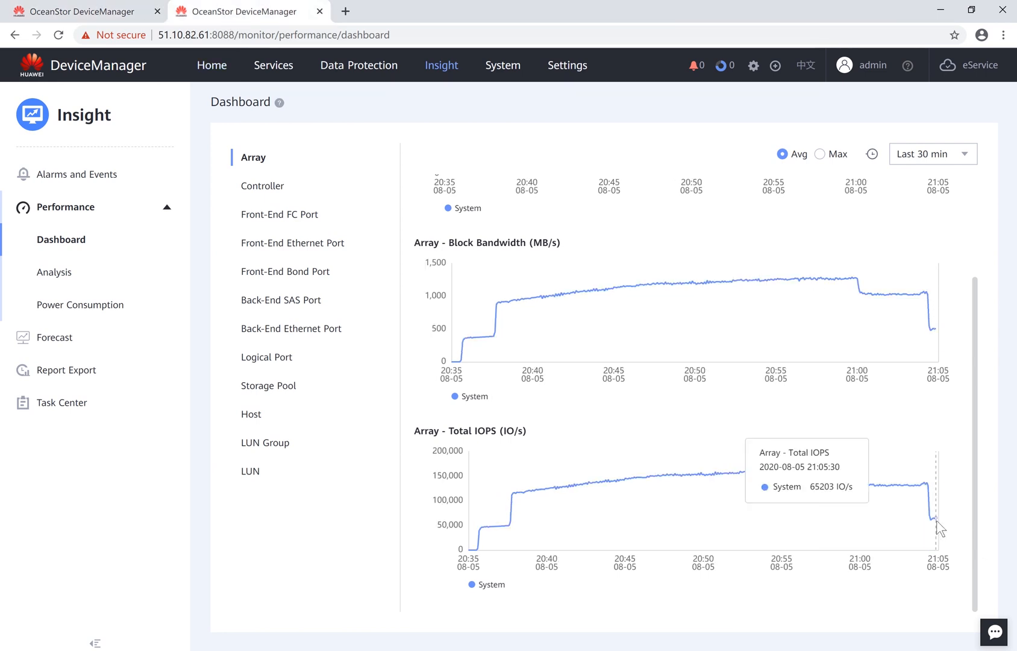
{"action": "mouse_move", "coordinate": [938, 525]}
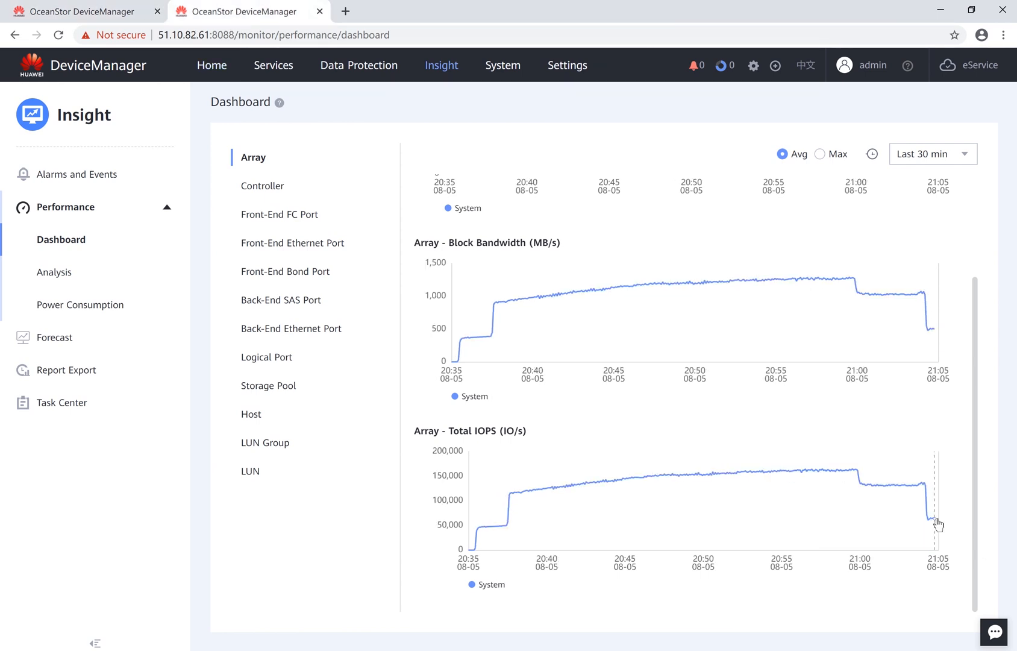